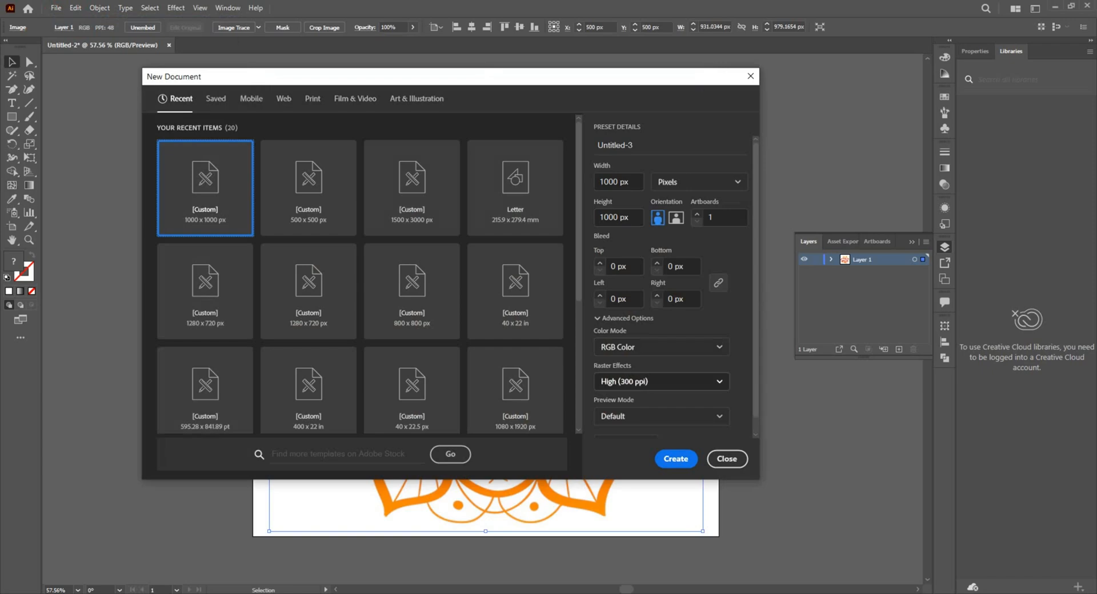
Step: Create a 1000 × 1000 px document and draw a vertical centre line with the Line tool
click(674, 459)
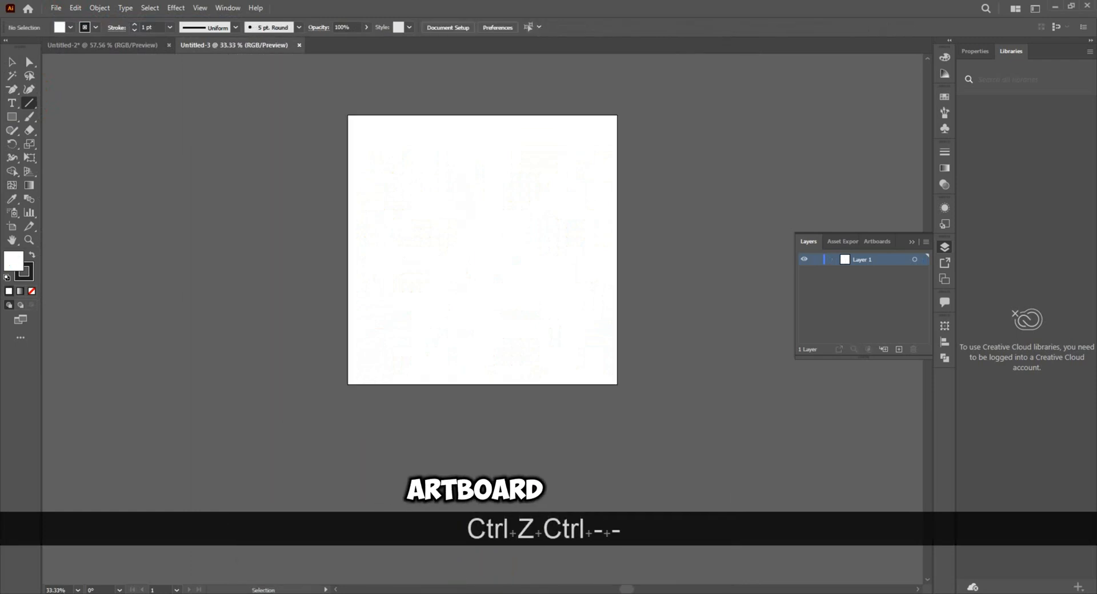
drag(481, 75, 481, 448)
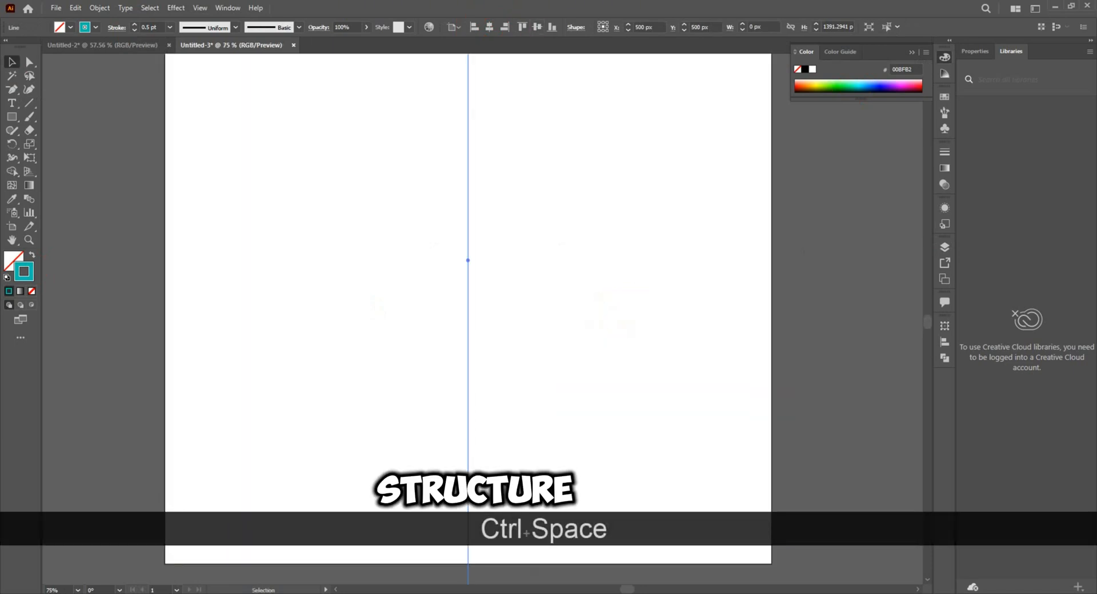
Step: Apply a Transform effect to the line: 15° angle, Reflect X and Y, 11 copies
click(176, 8)
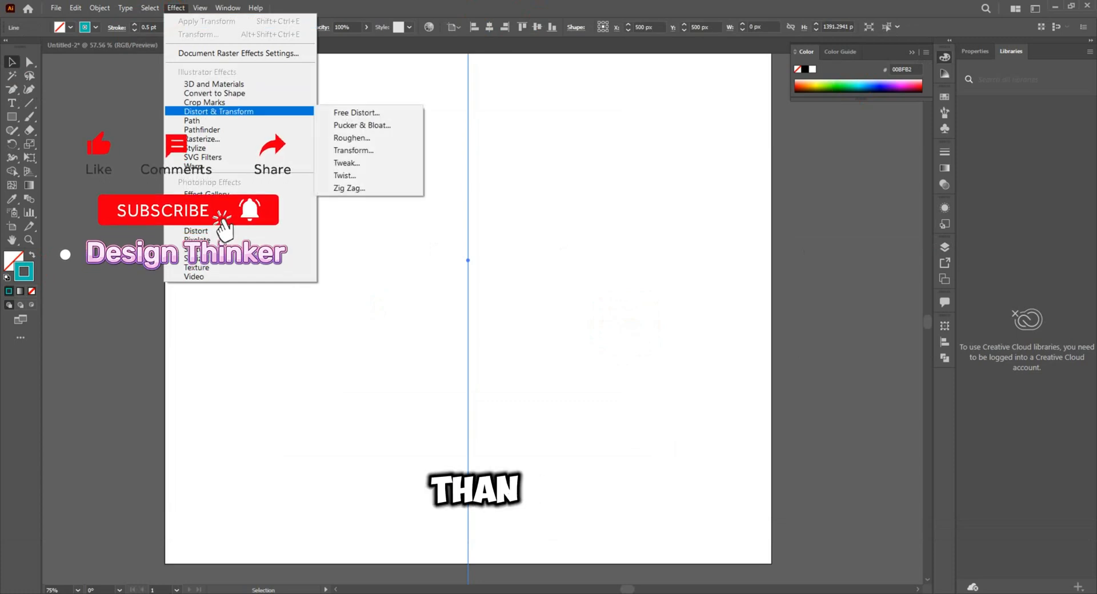
click(353, 150)
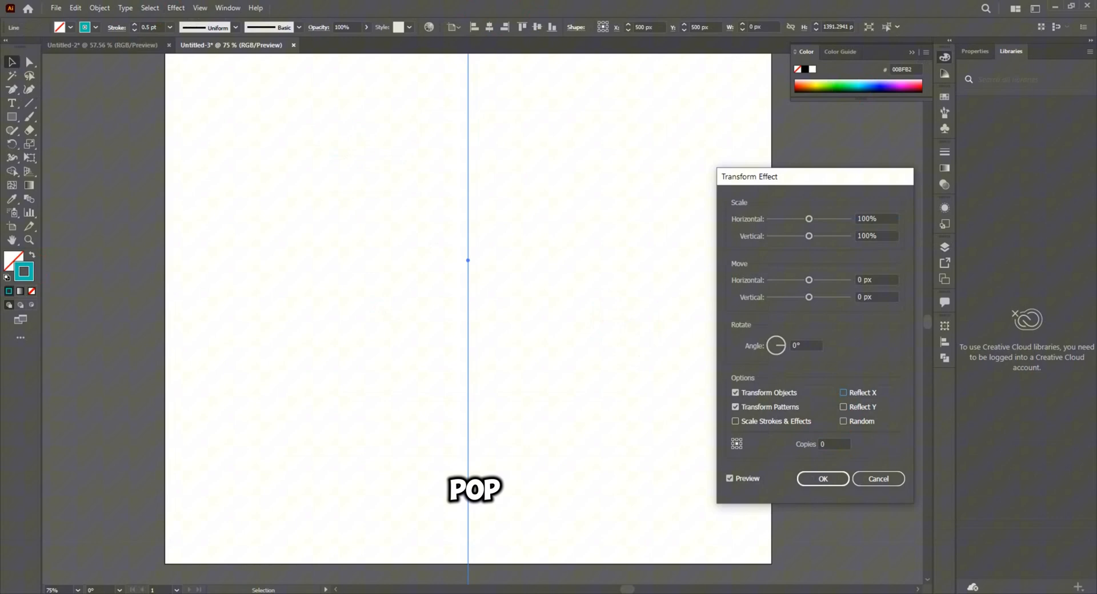
click(843, 406)
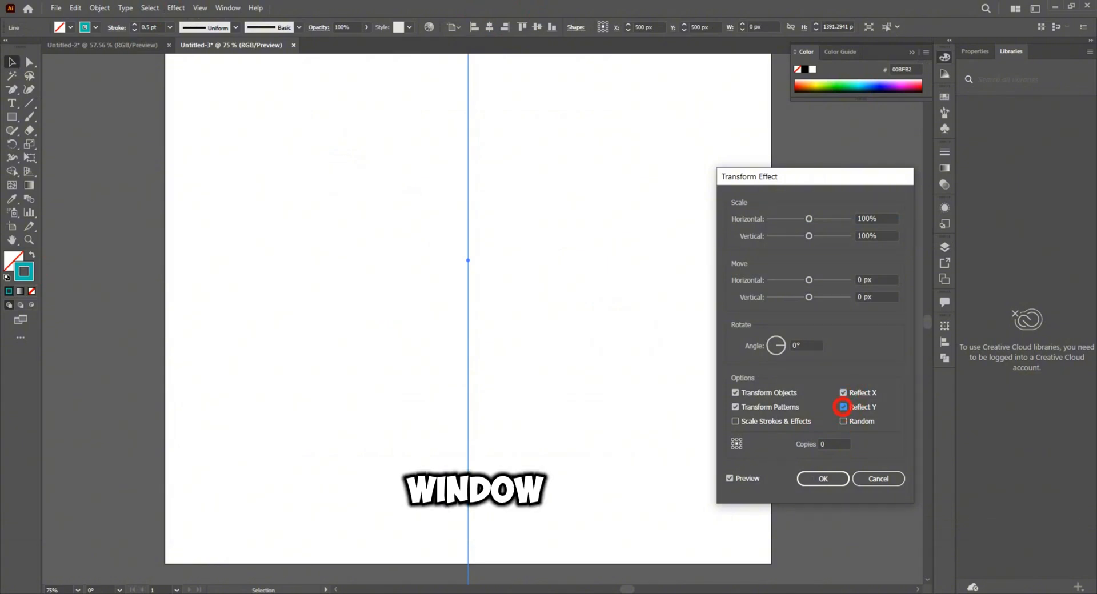
click(844, 407)
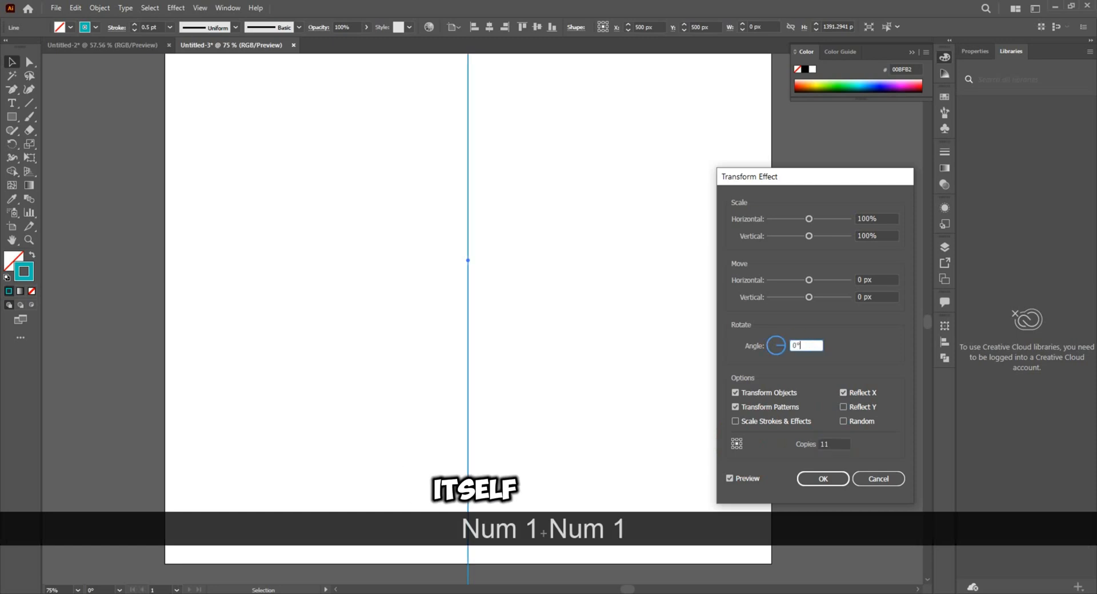
text(15)
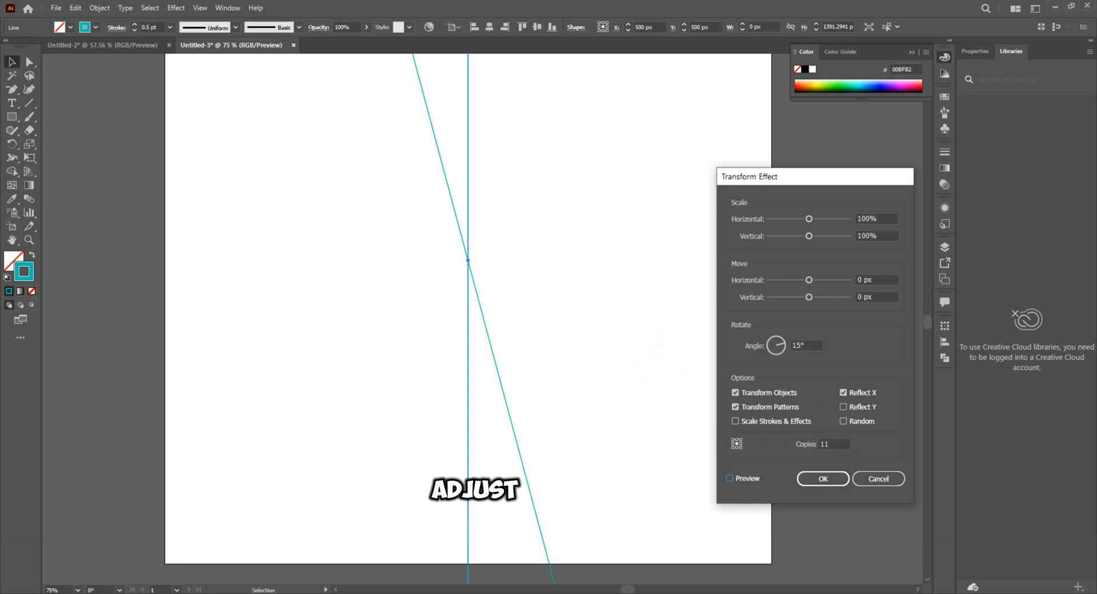
click(729, 478)
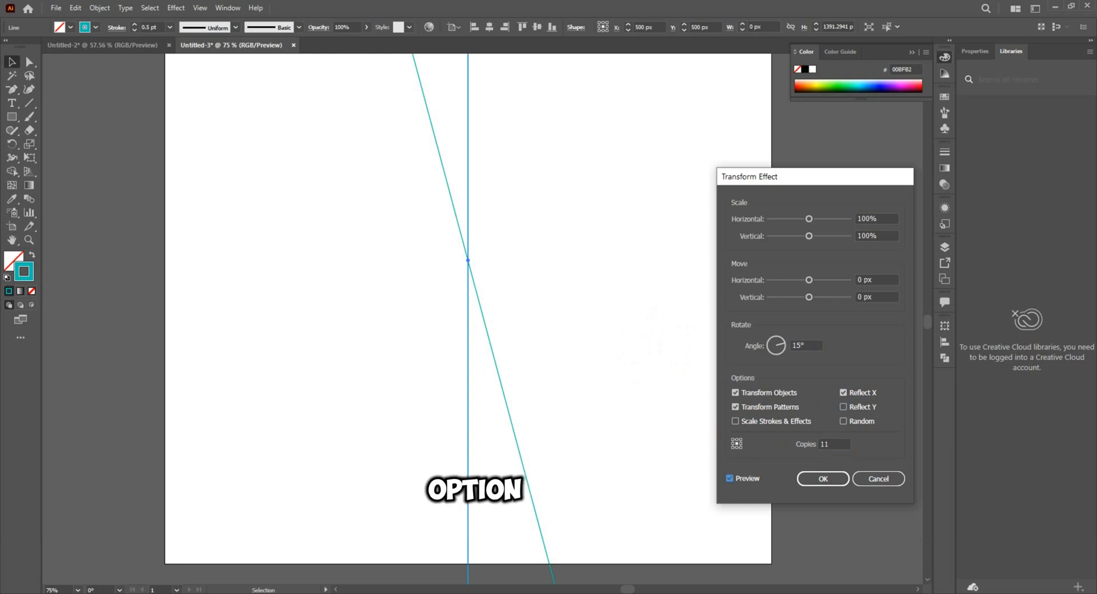
click(844, 407)
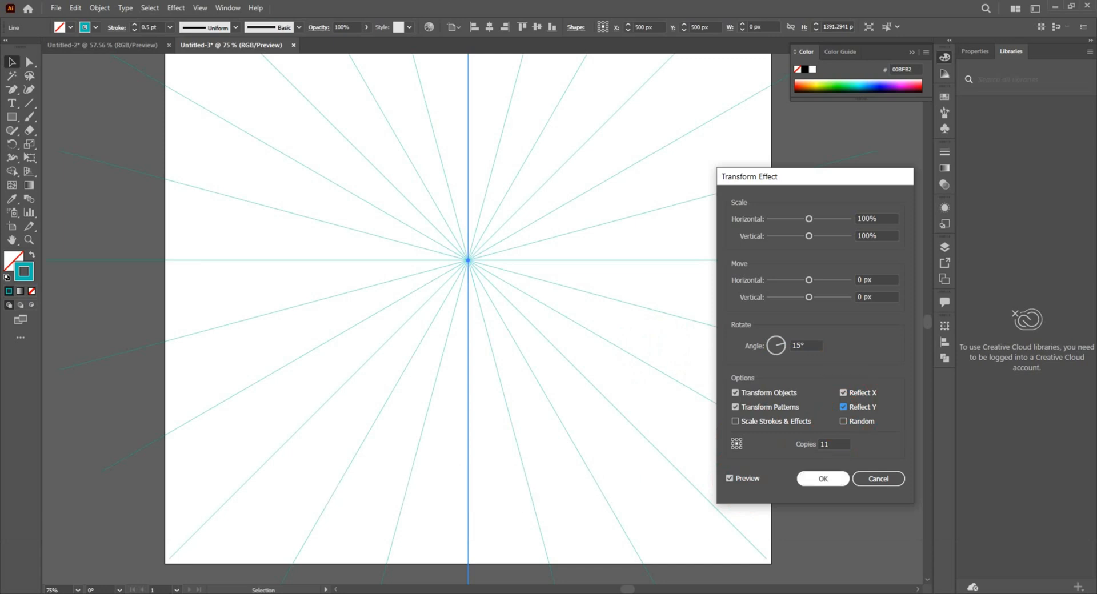
click(822, 478)
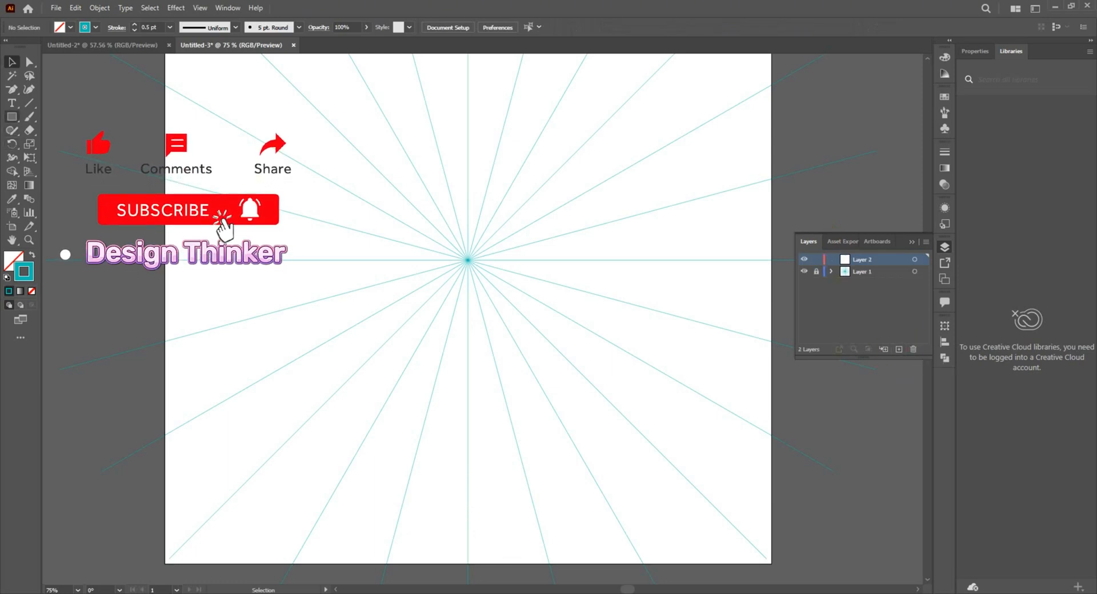
Step: Draw pink horizontal and vertical axis lines on Layer 2, then brush a small curve above centre
key(ctrl+-)
text(FC0079)
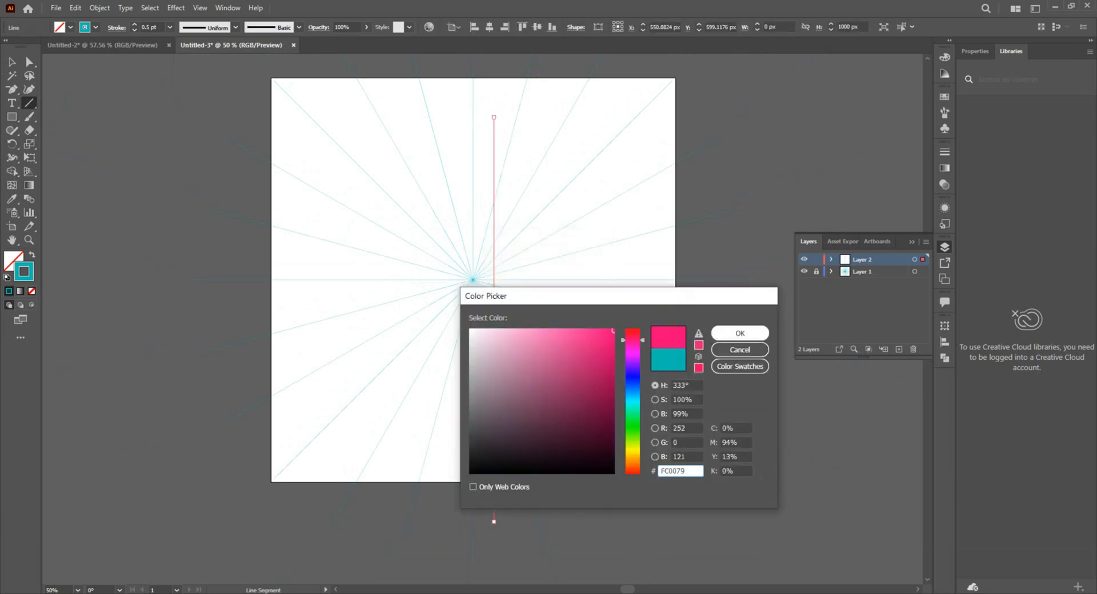
click(738, 333)
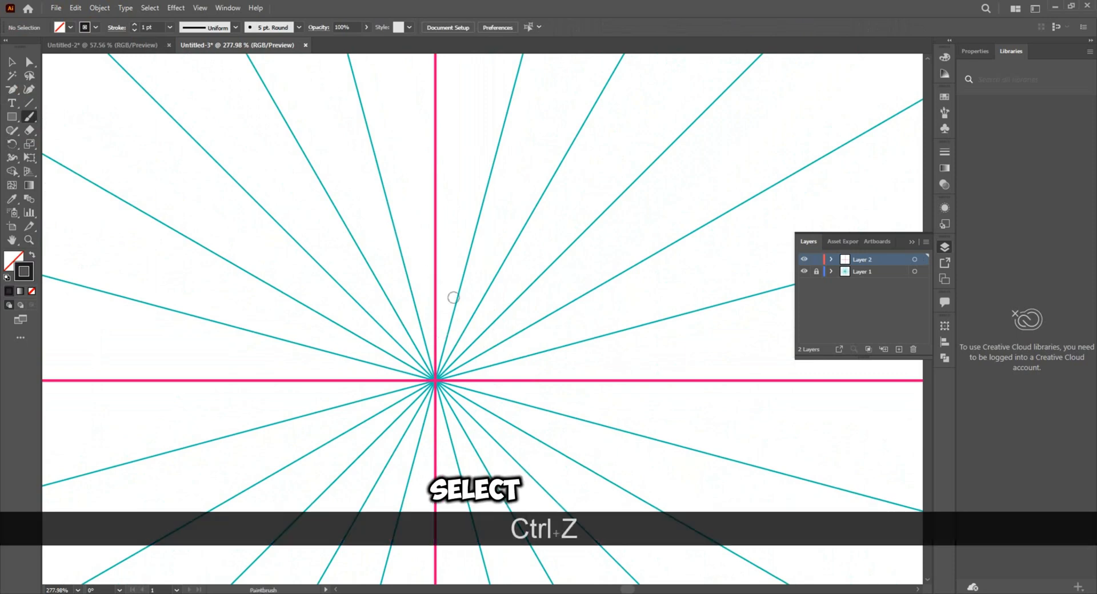
drag(435, 333, 456, 270)
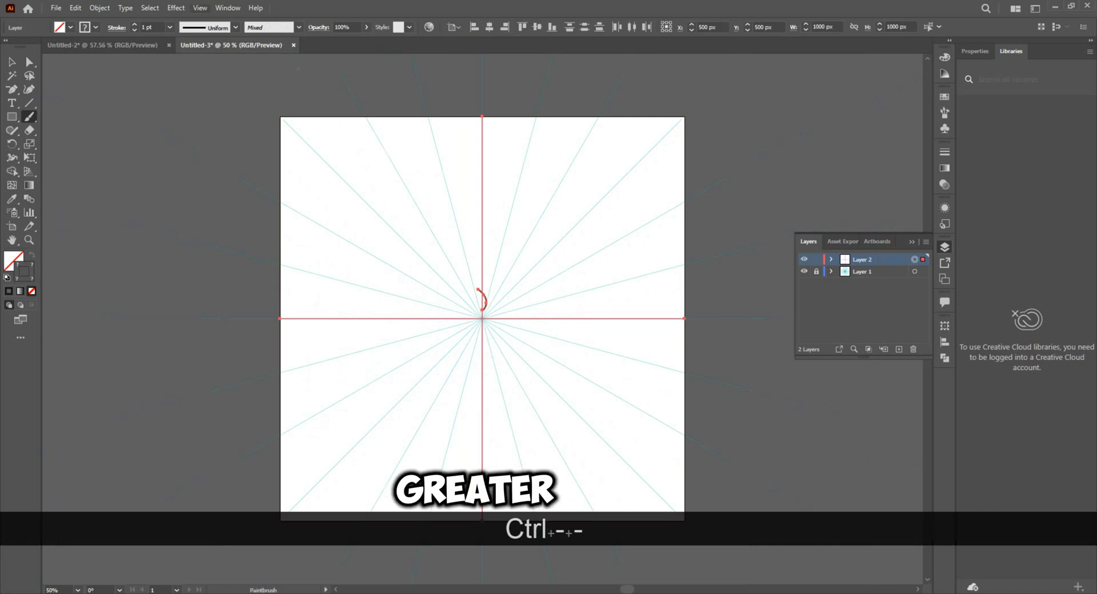
Step: Give the curve a Transform effect with 1 copy and Reflect X
click(175, 7)
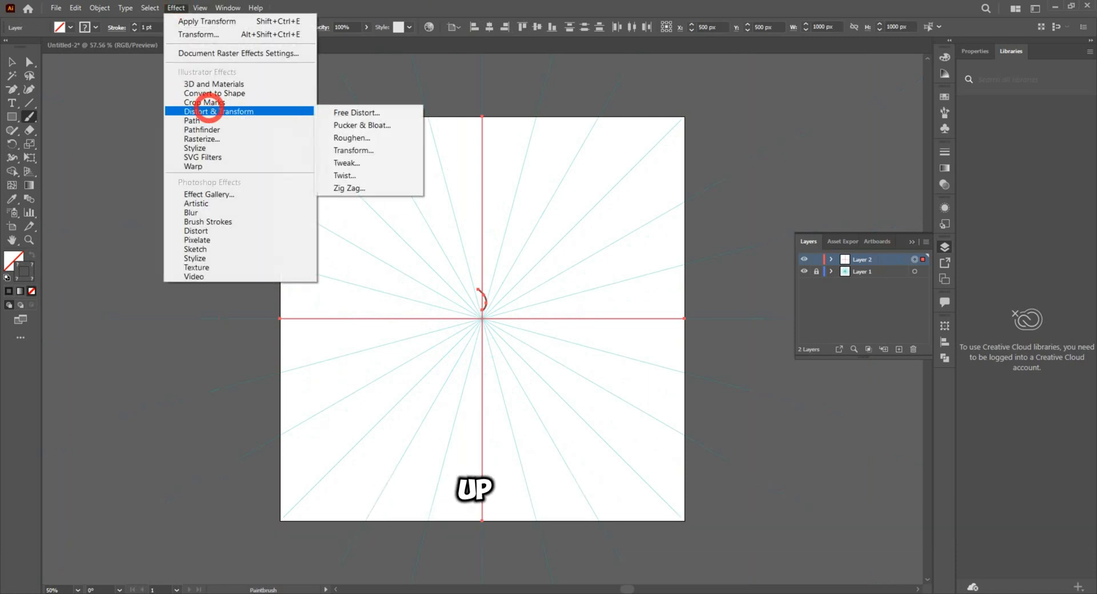
click(352, 150)
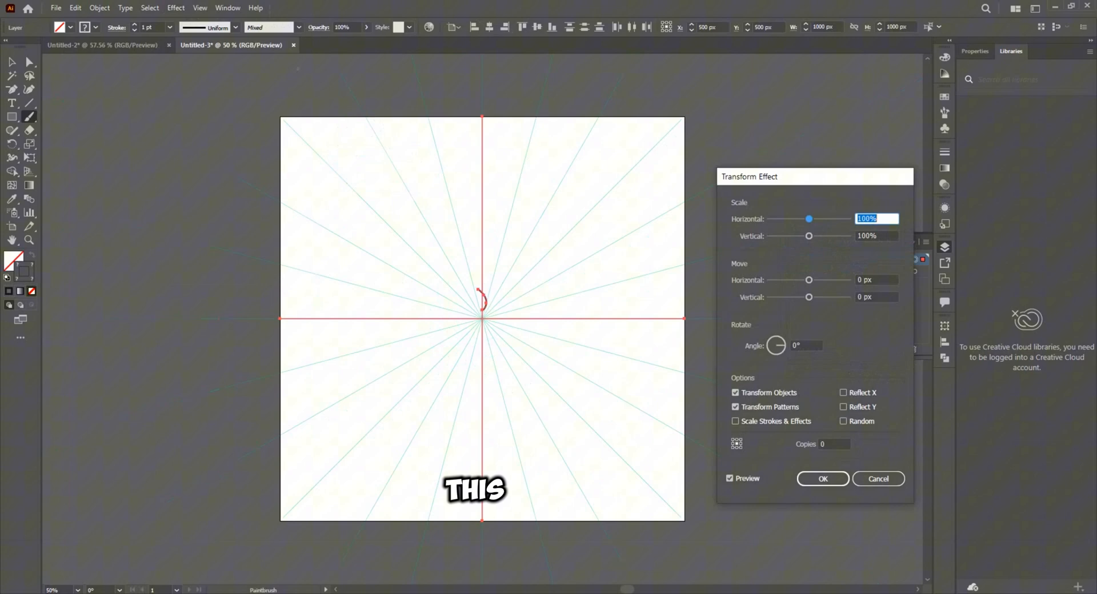
click(834, 444)
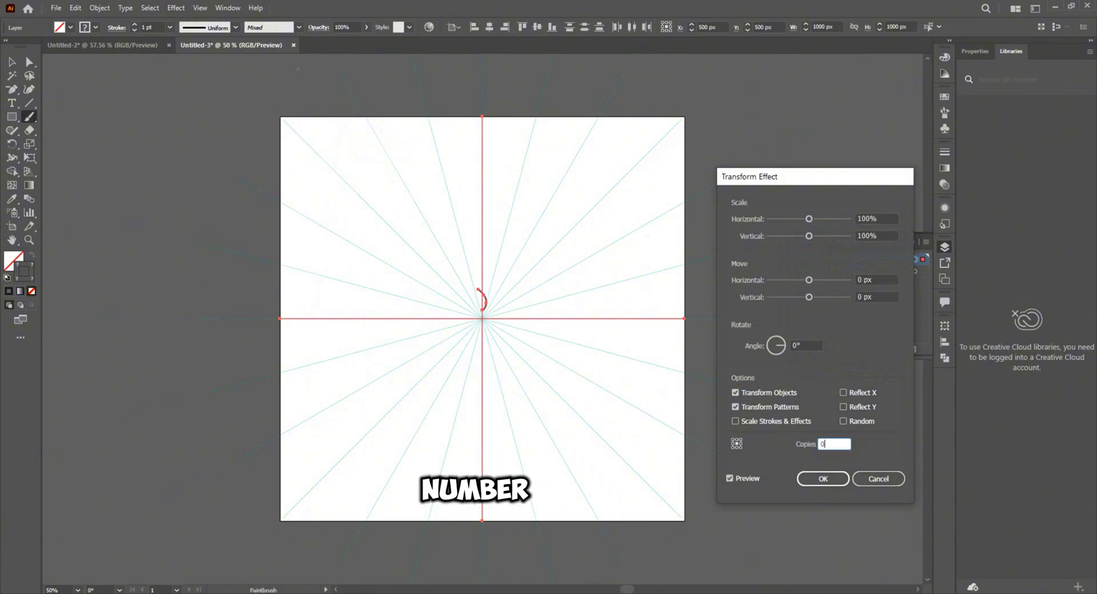
text(1)
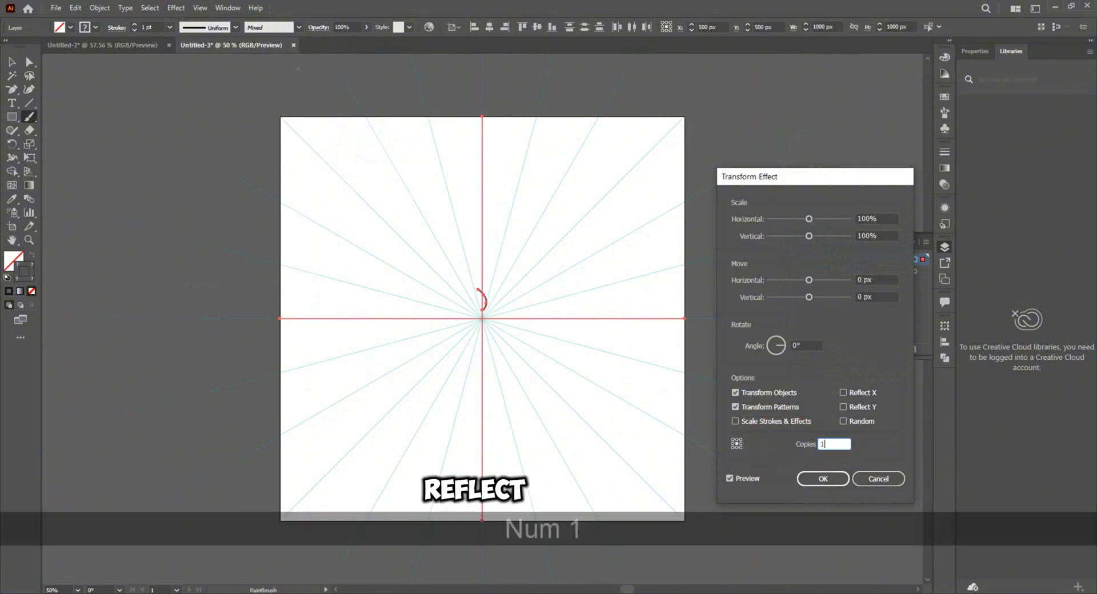
click(730, 478)
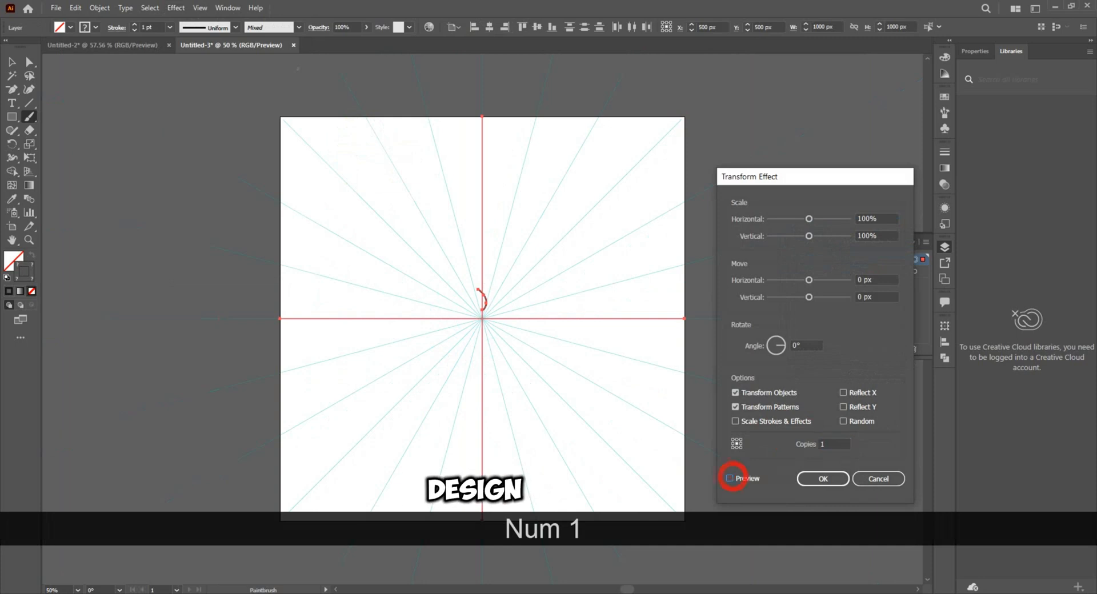
click(735, 479)
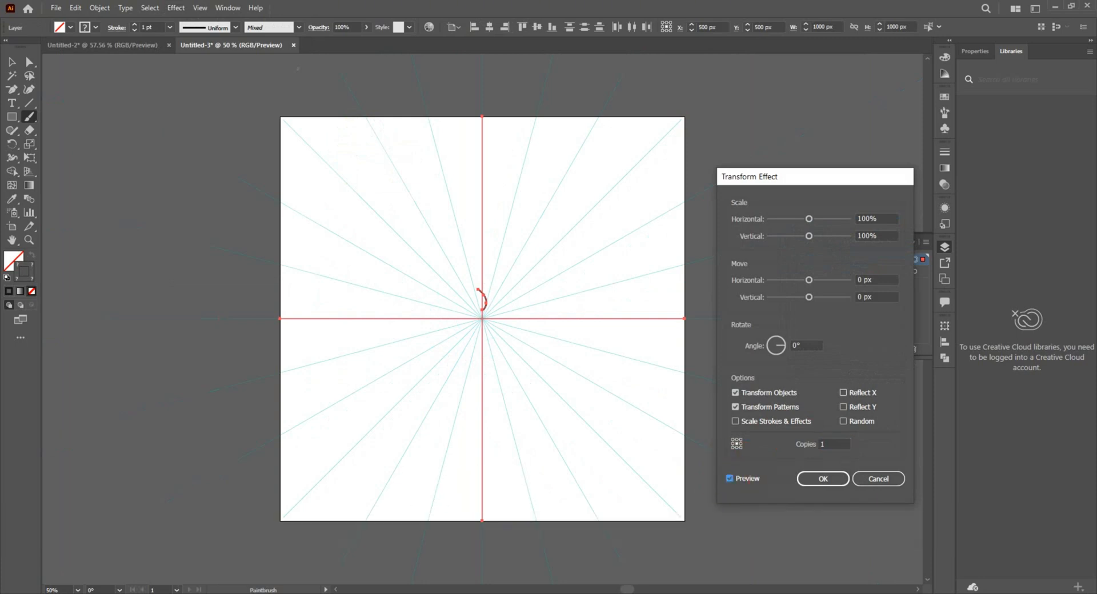
click(843, 392)
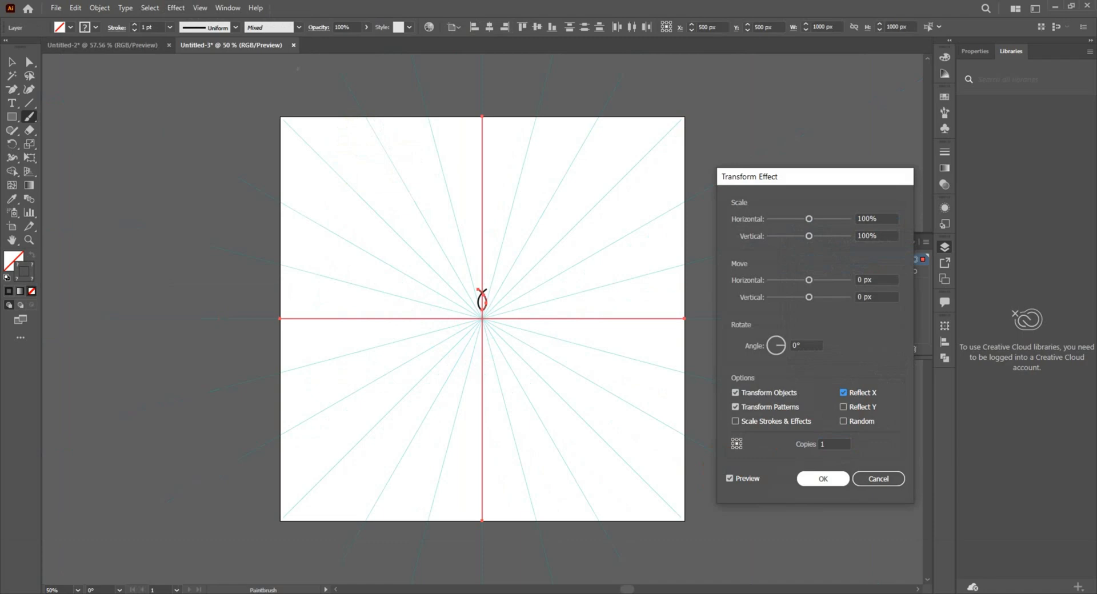
key(ctrl+space)
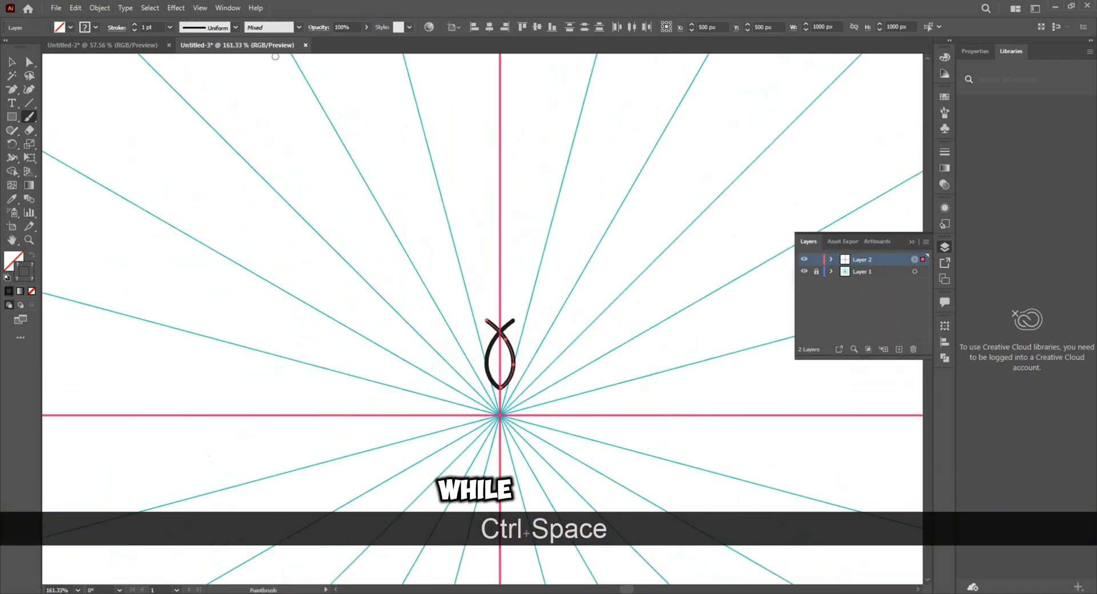
Step: Add a new Transform effect to the petal with a 30° rotation angle
click(175, 8)
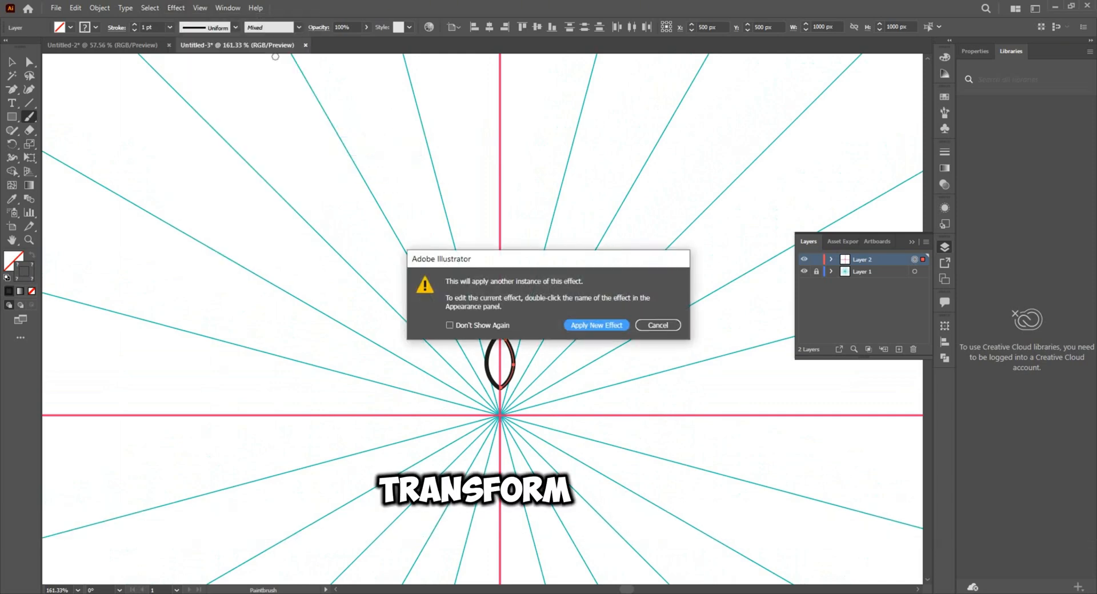
click(595, 325)
text(11)
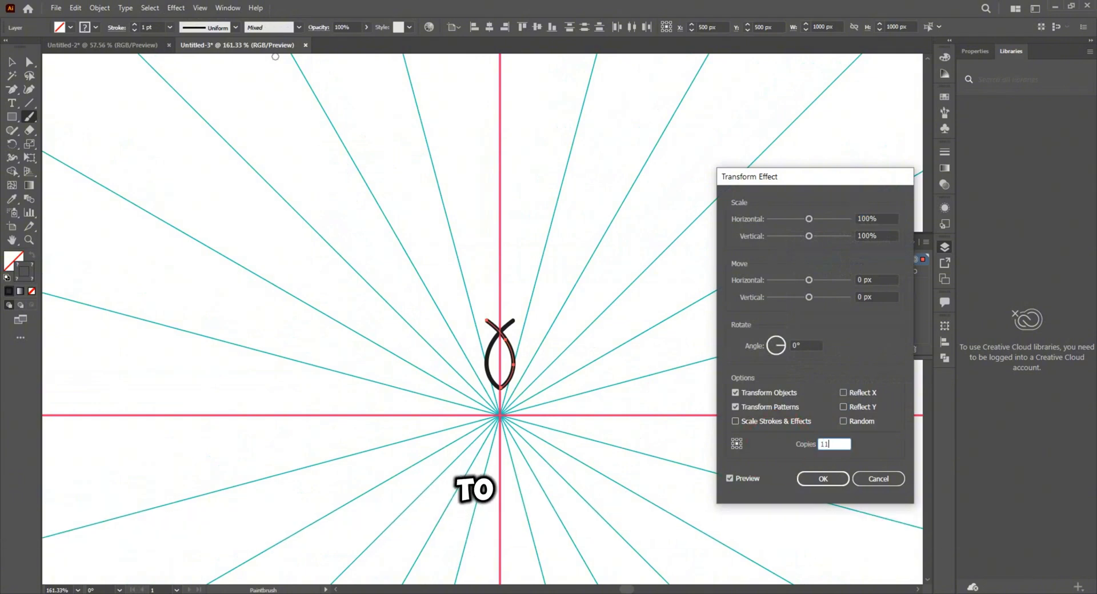
text(30)
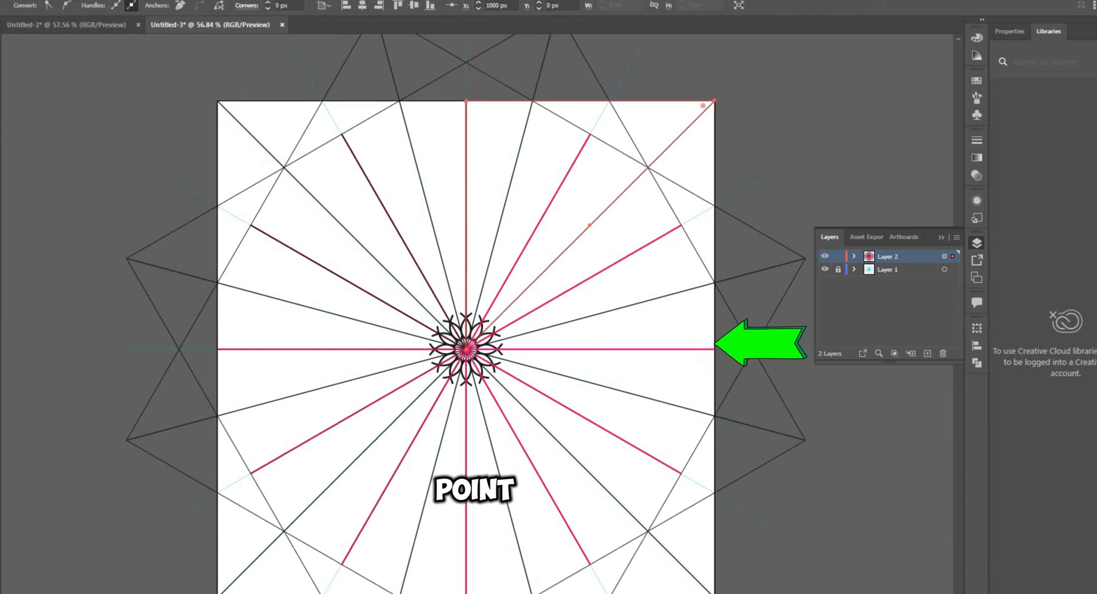
Step: Drag the slanted pink line's endpoint to the star's top-edge intersection, checking it zoomed in
key(ctrl+space)
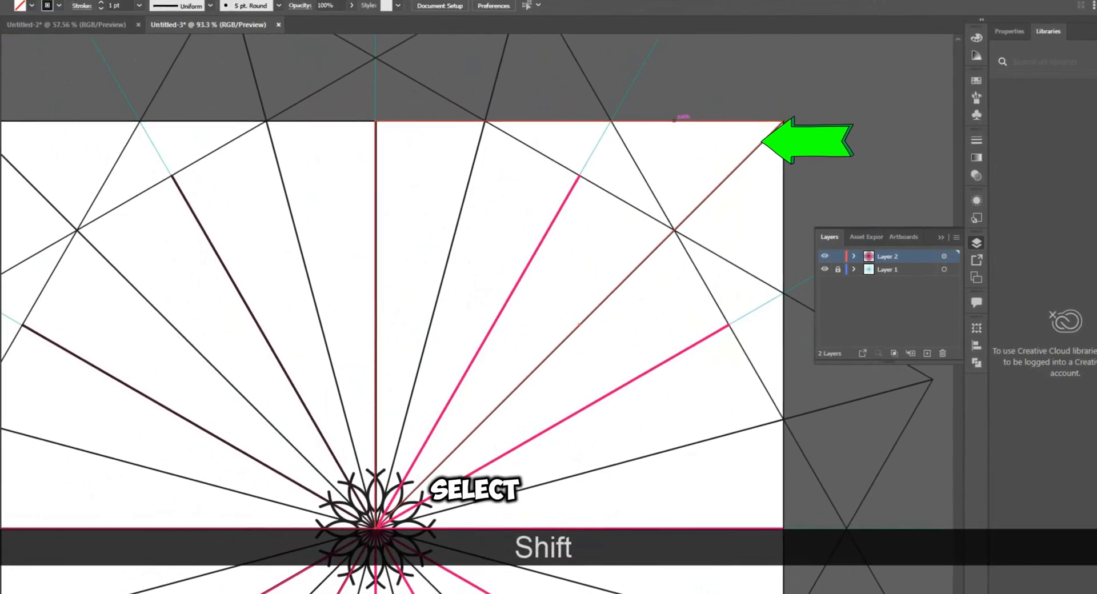
drag(769, 123, 724, 123)
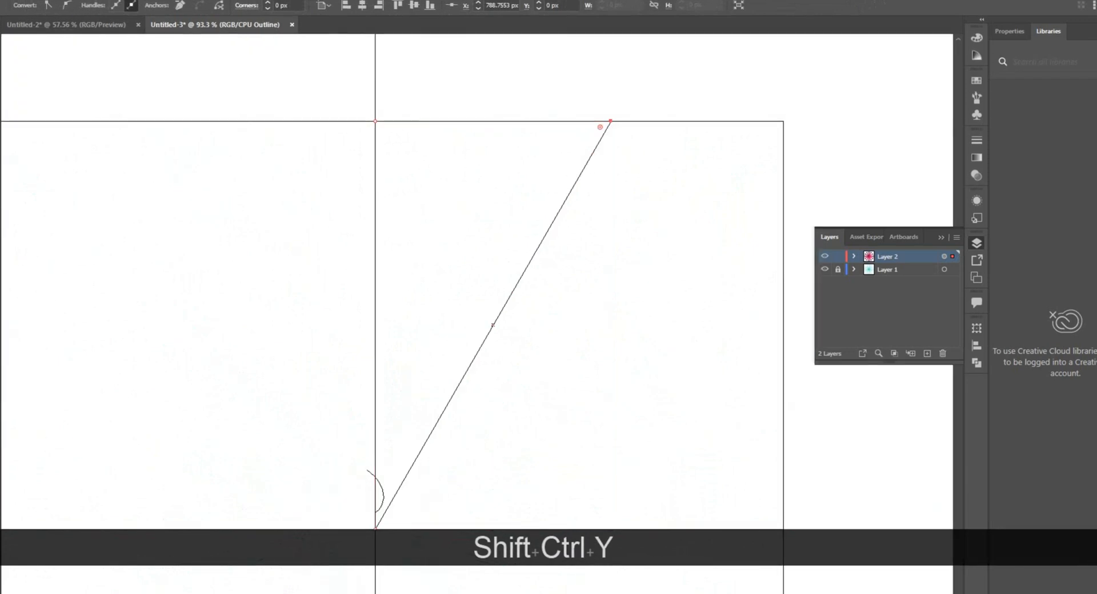
key(ctrl+space)
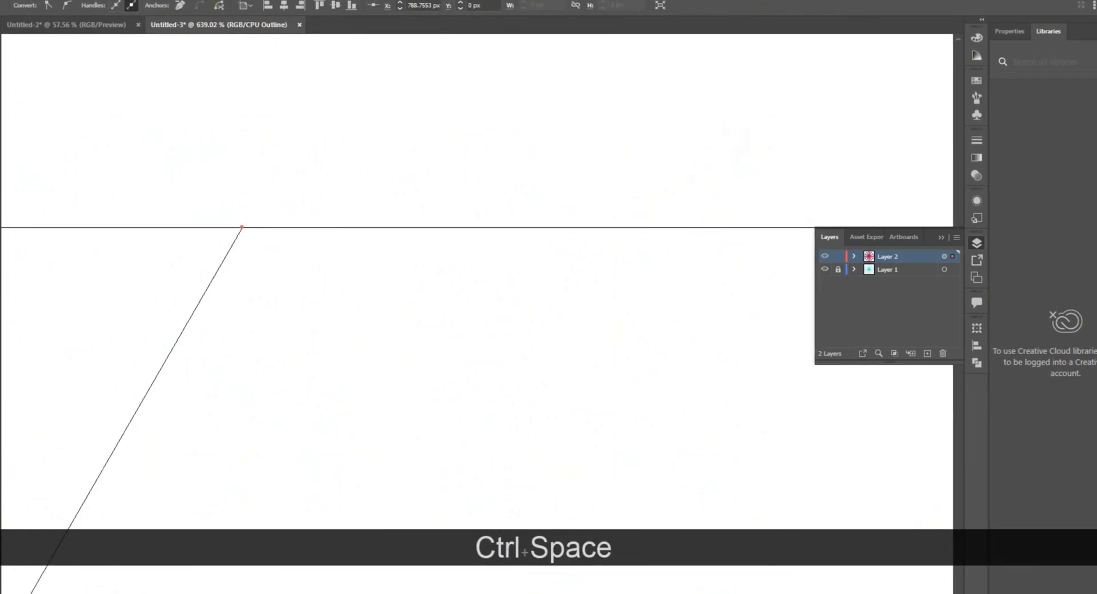
key(ctrl)
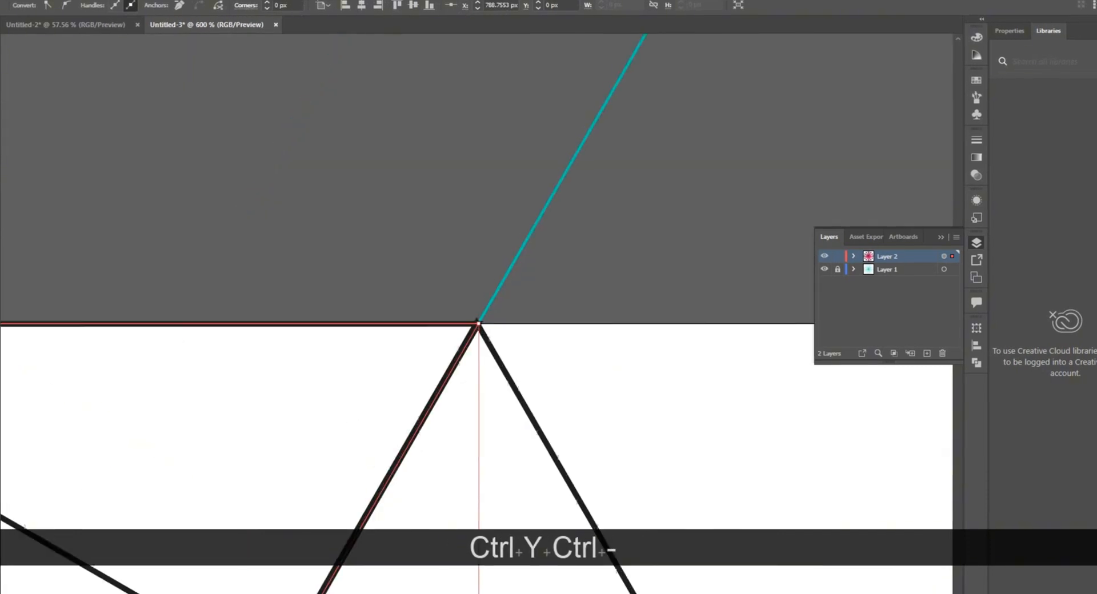
key(ctrl+0)
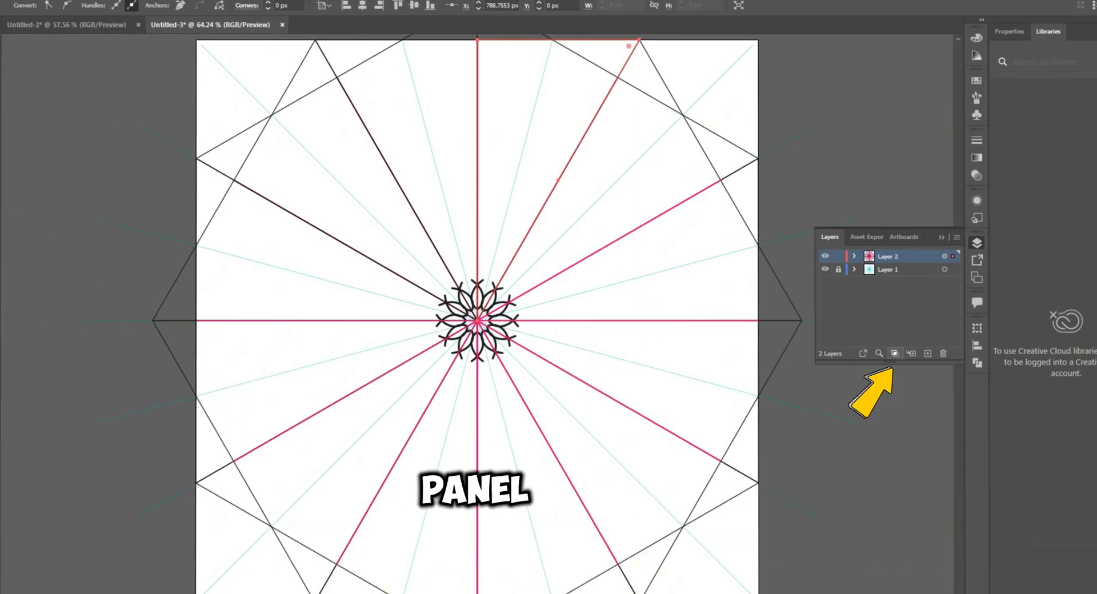
mouse_move(894, 352)
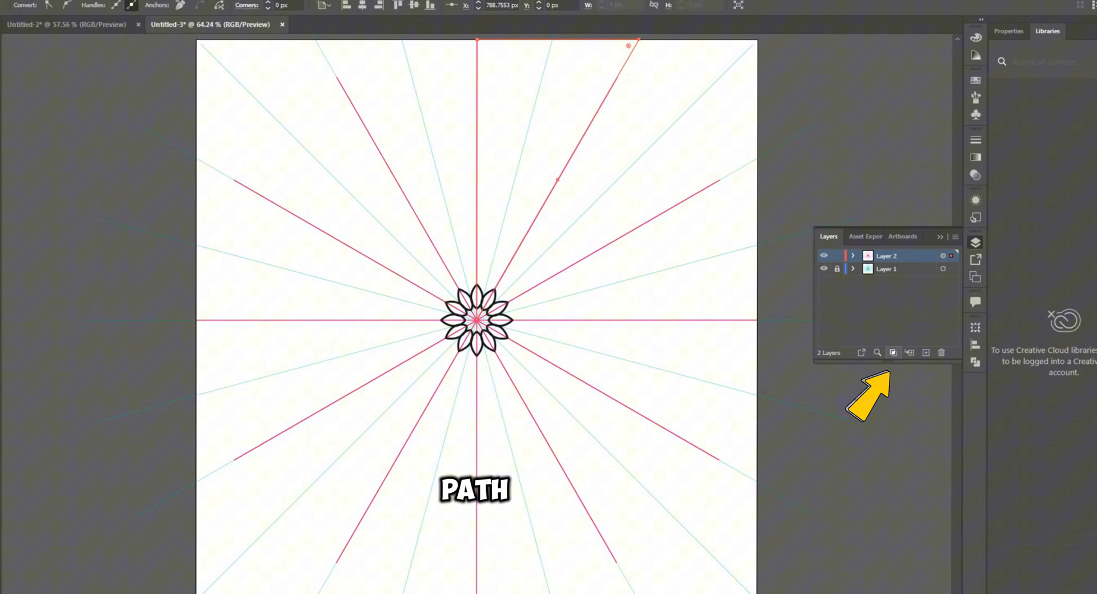
Step: Make the star lines a clipping mask for Layer 2 in the Layers panel
click(853, 255)
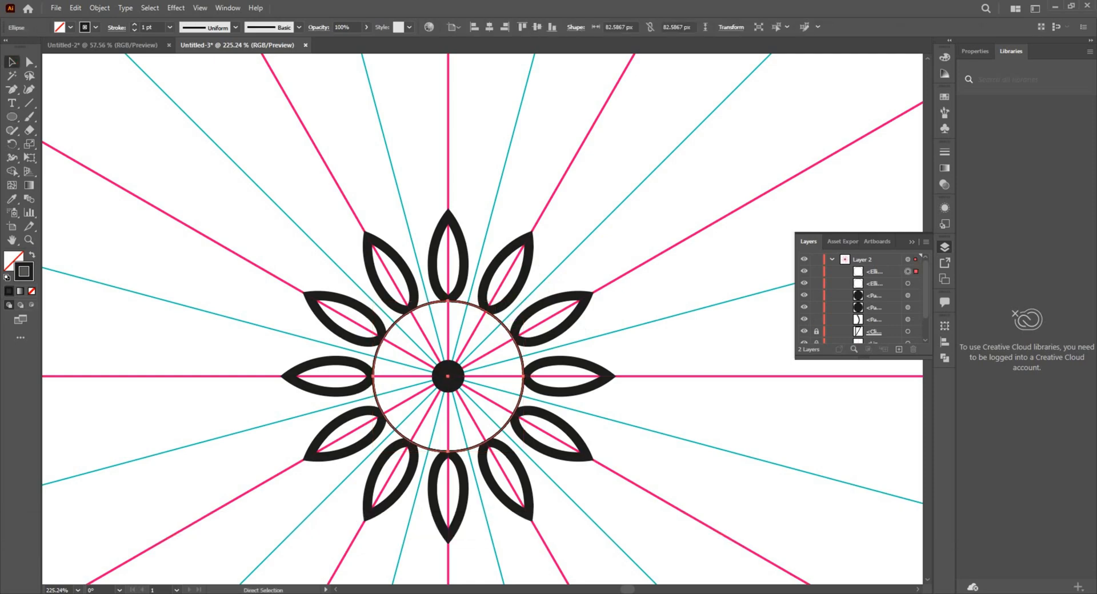
Step: Draw bold petals, arcs, dots and teardrop accents around the centre flower
key(ctrl+space)
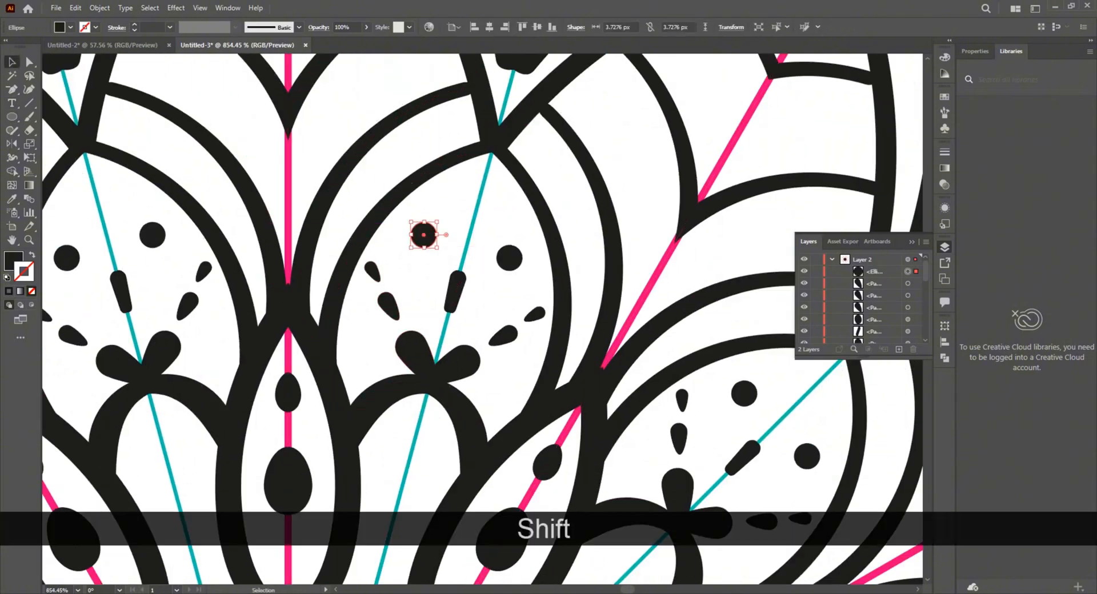
key(ctrl+space)
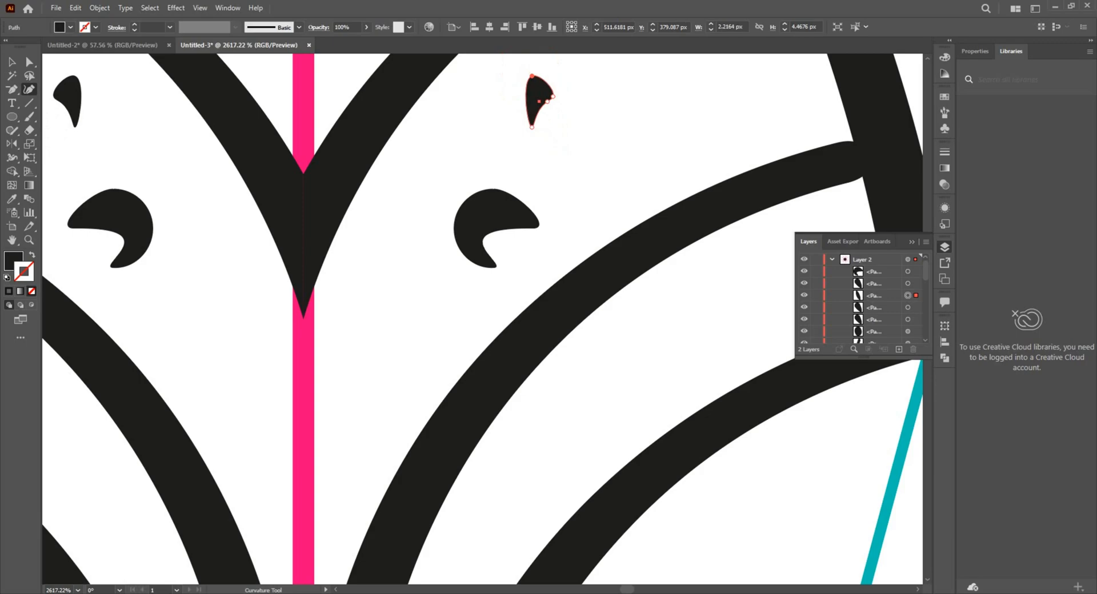
key(ctrl+space)
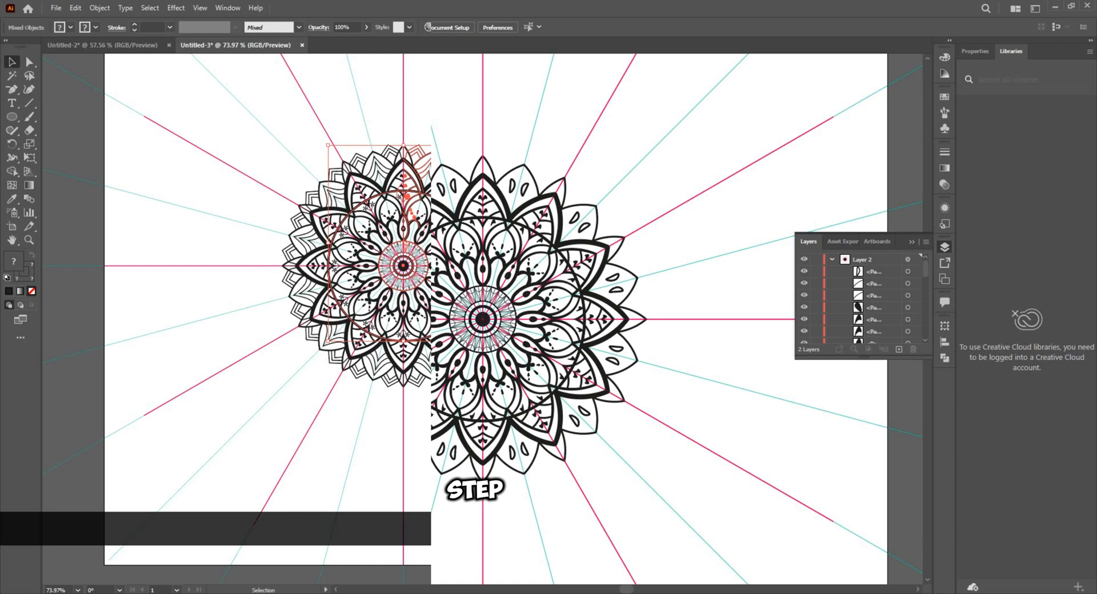
Step: Select everything and apply Object > Expand Appearance, then Object > Expand
key(ctrl+a)
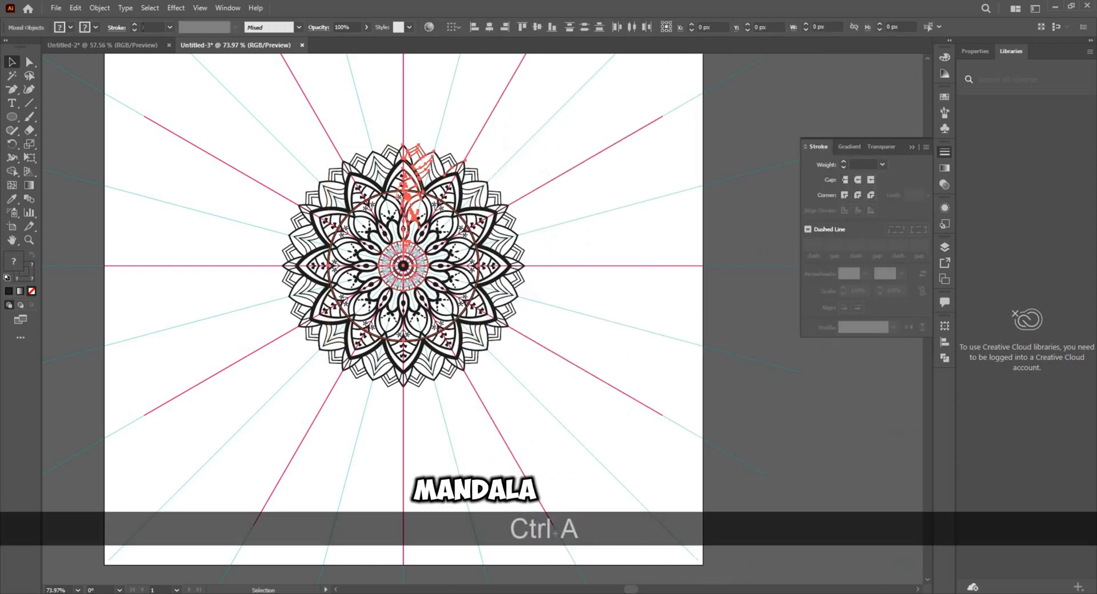
click(99, 8)
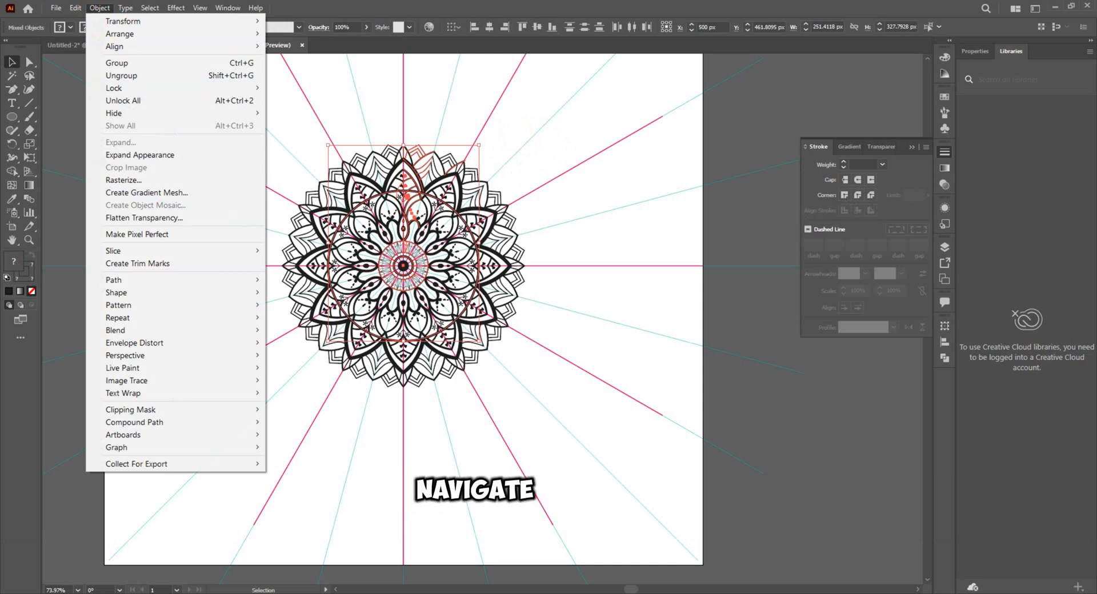
click(944, 249)
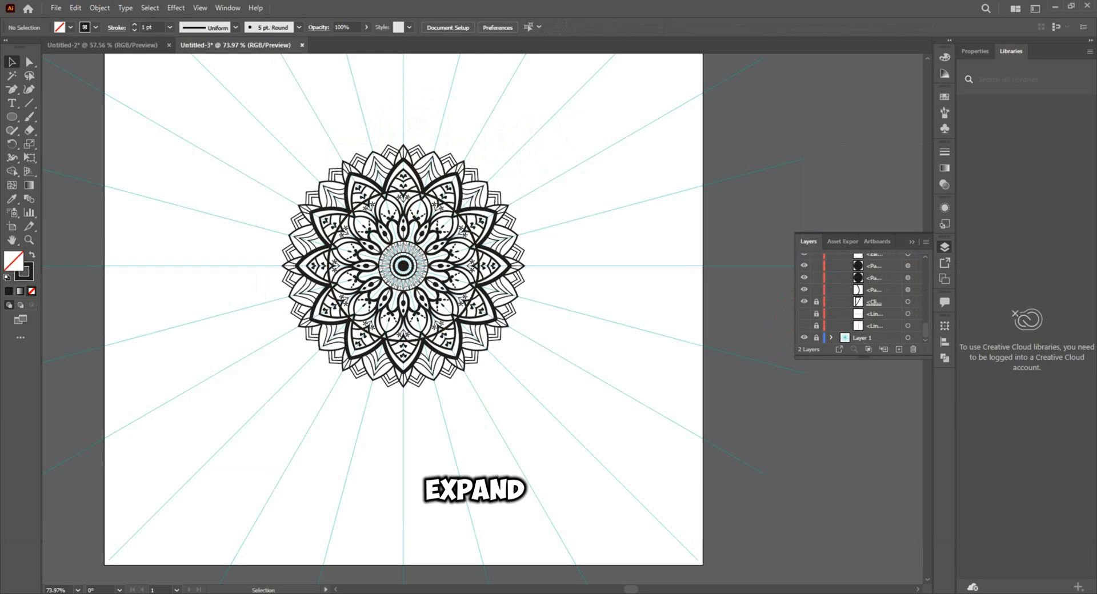
click(98, 8)
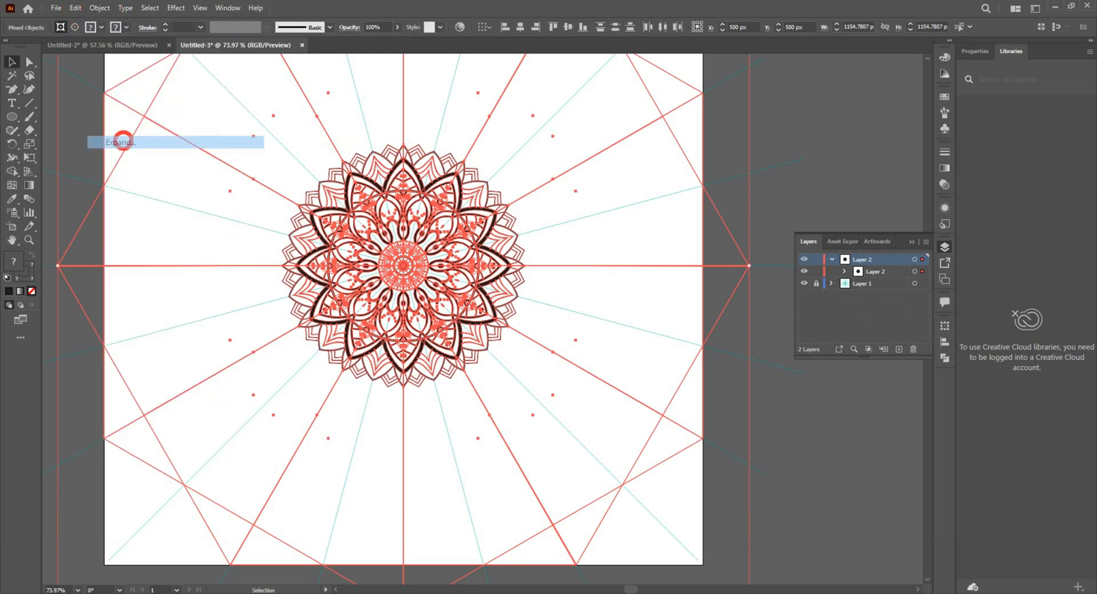
click(120, 142)
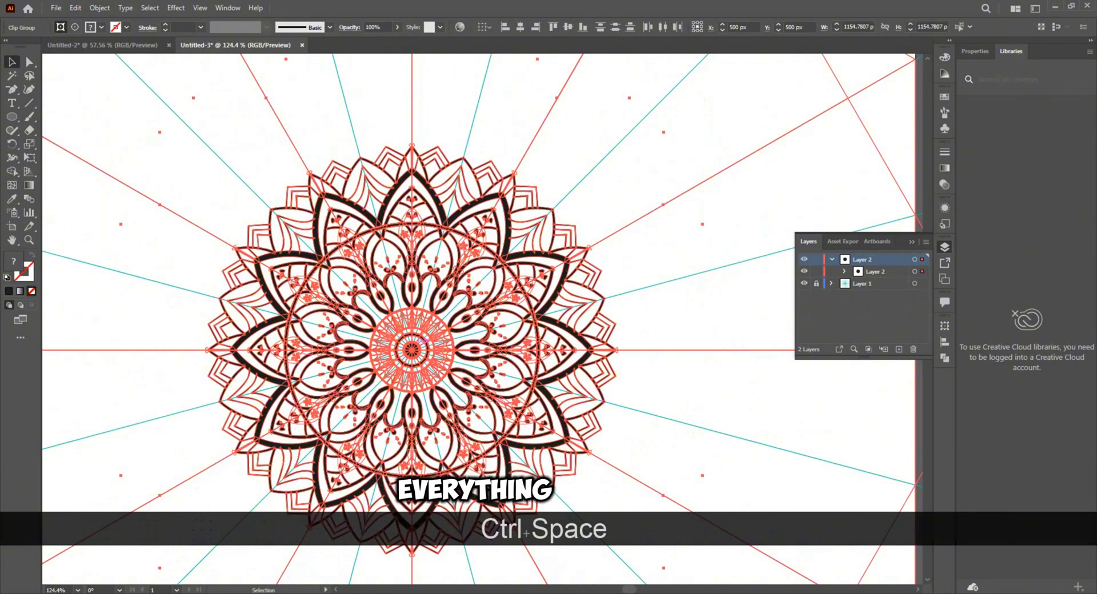
Step: Release the clipping mask, unite the mandala with Pathfinder, cut it, and start a new document
right_click(409, 348)
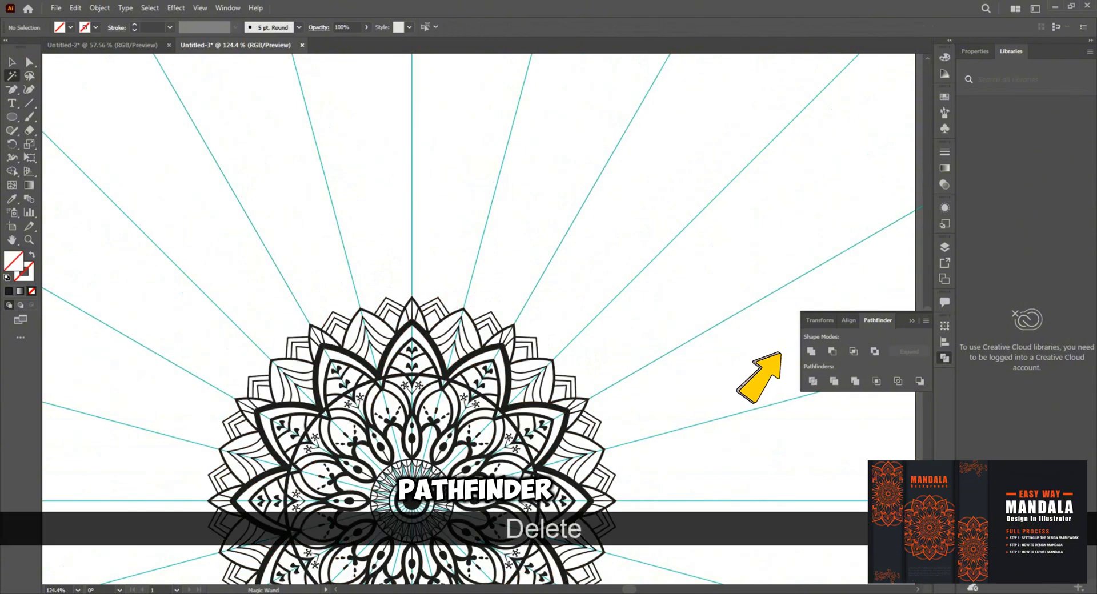
key(ctrl+a)
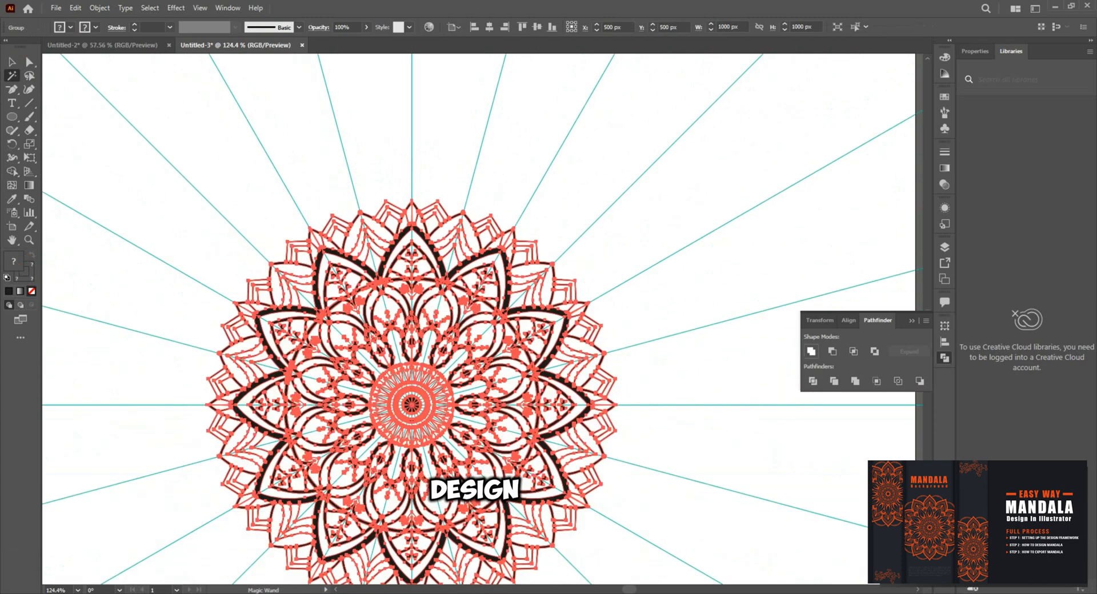
click(811, 351)
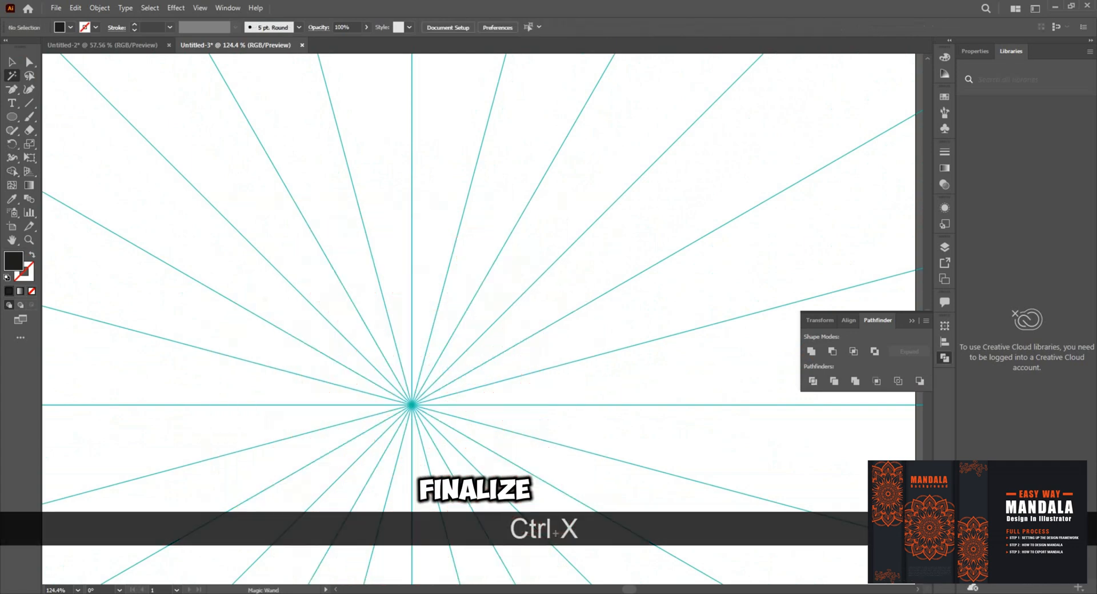
key(ctrl+n)
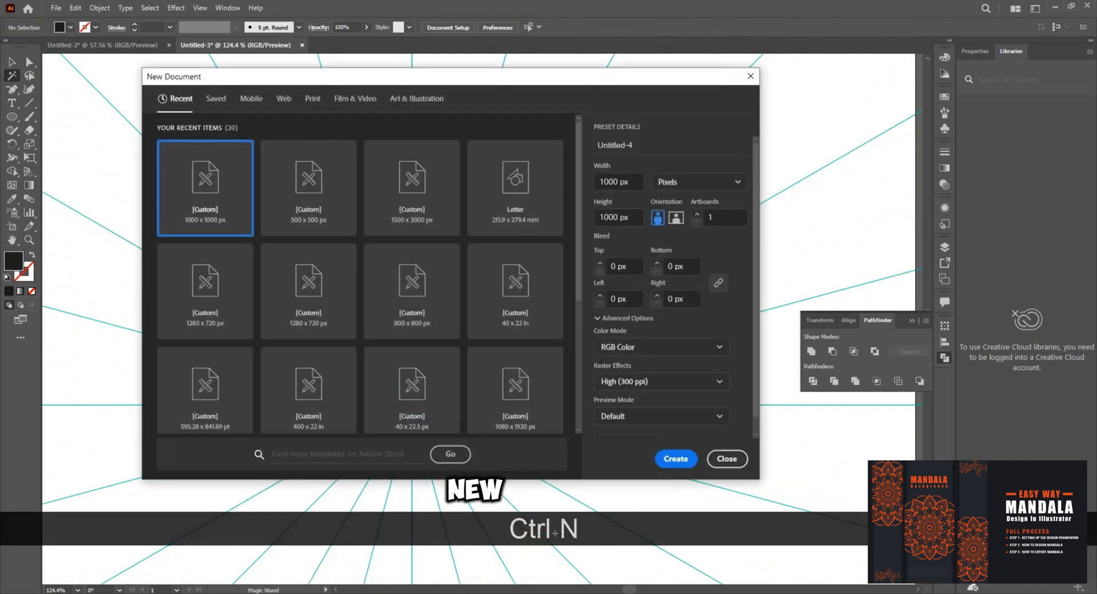